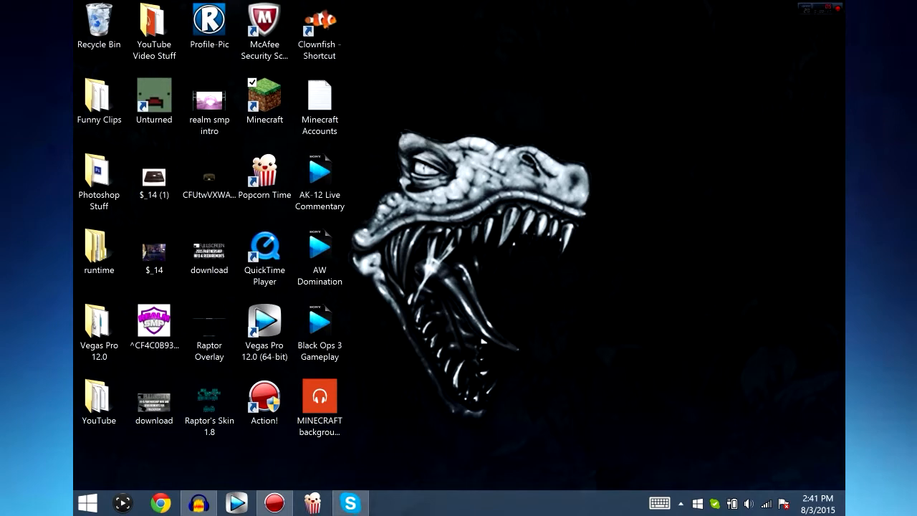
# Launch Audacity from its taskbar icon to get an empty project.
pyautogui.click(198, 502)
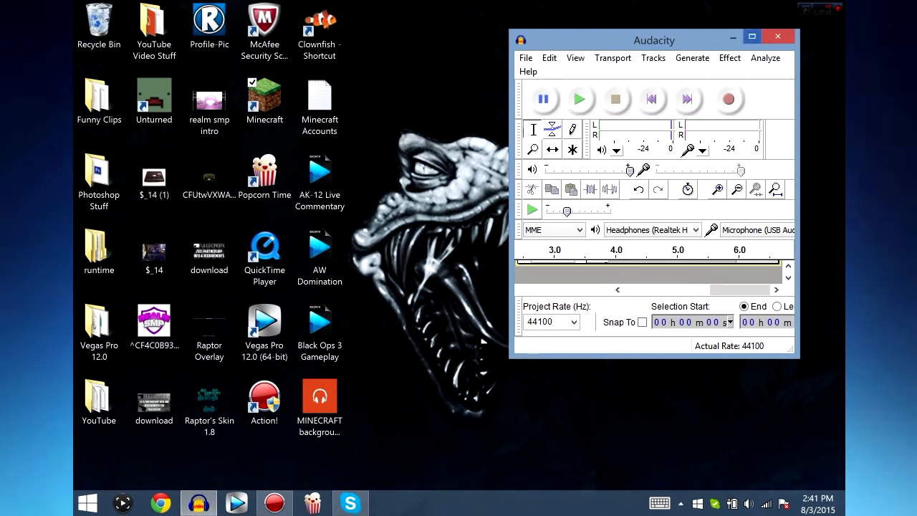
# Maximize Audacity, play the recording, then play and stop the 0–3 s noise-only selection.
pyautogui.click(753, 37)
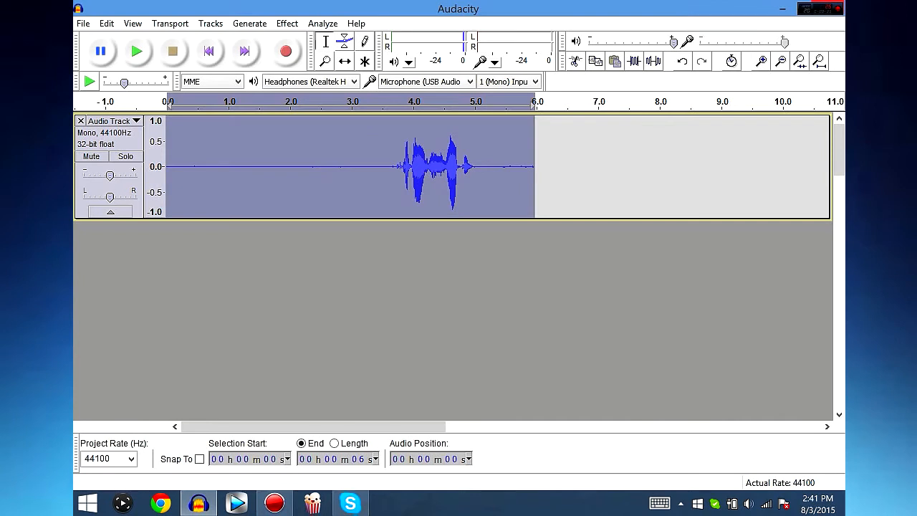
pyautogui.moveTo(137, 51)
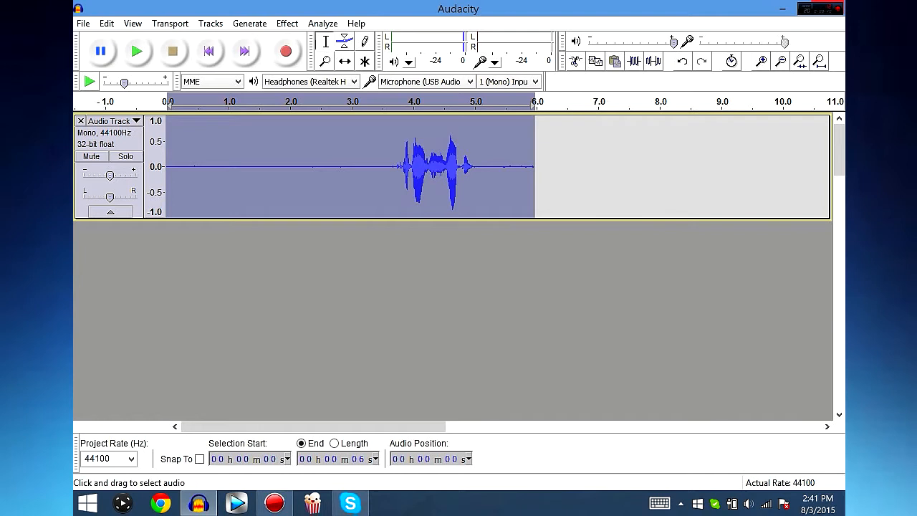
pyautogui.moveTo(137, 51)
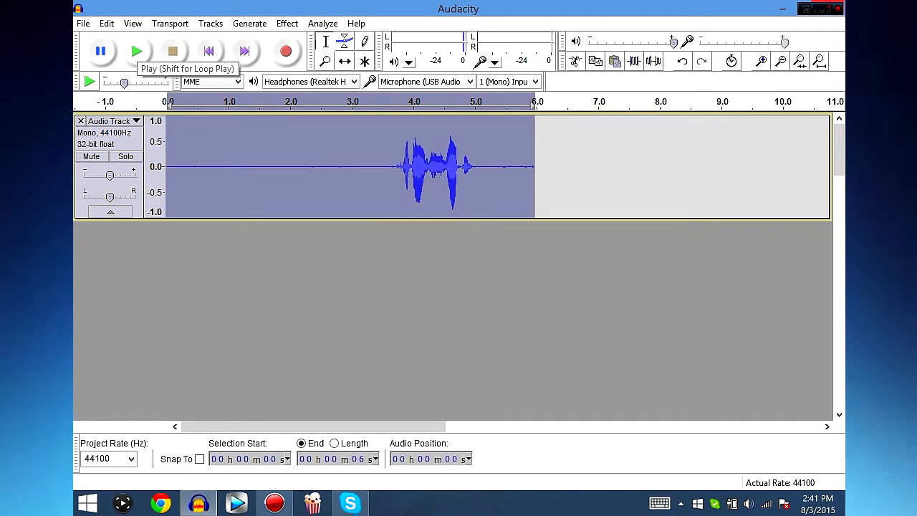
pyautogui.click(137, 51)
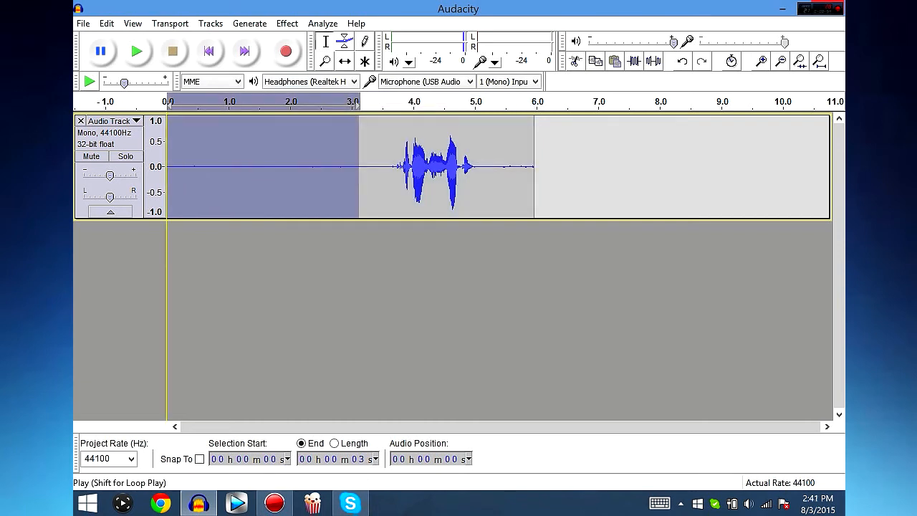
pyautogui.click(137, 50)
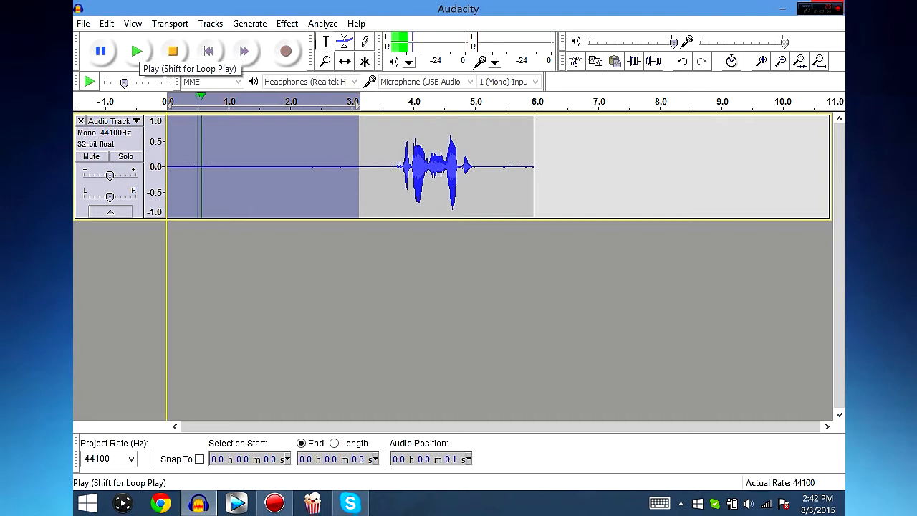
pyautogui.click(136, 50)
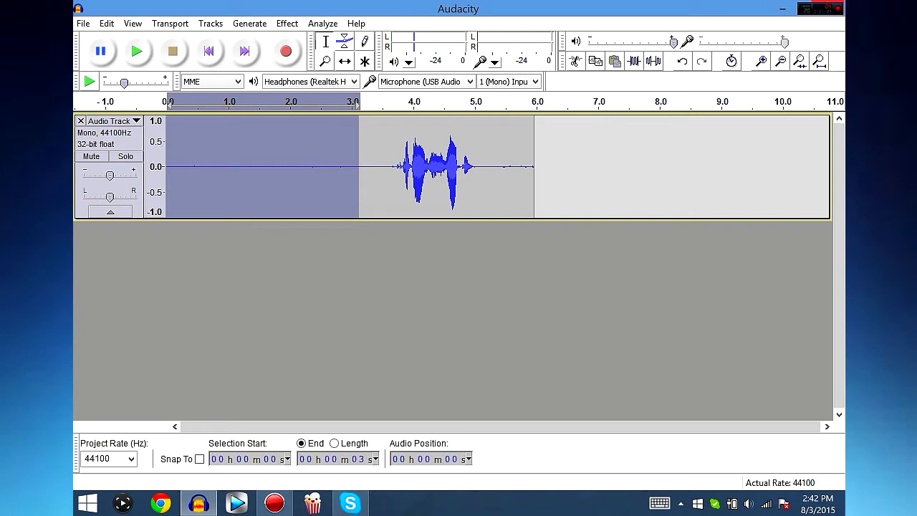
# Capture a noise profile from the silent opening via Effect > Noise Removal.
pyautogui.click(286, 22)
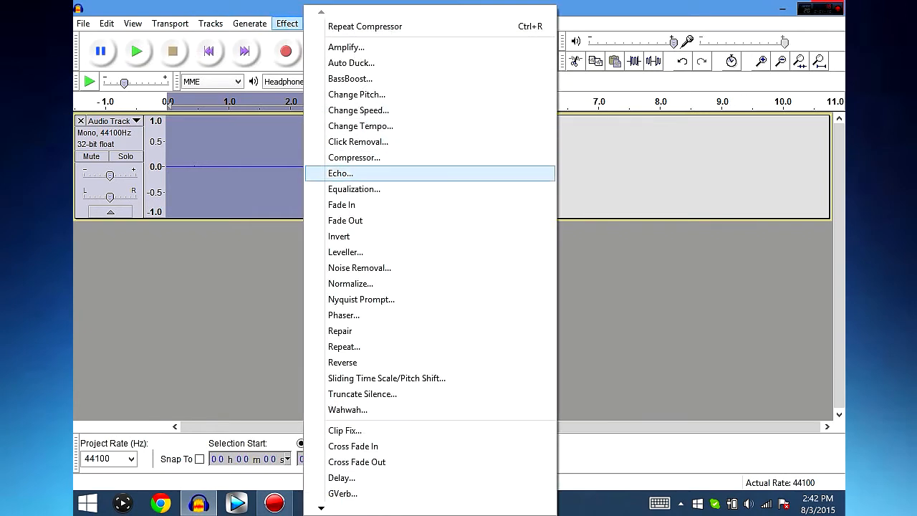
pyautogui.click(359, 268)
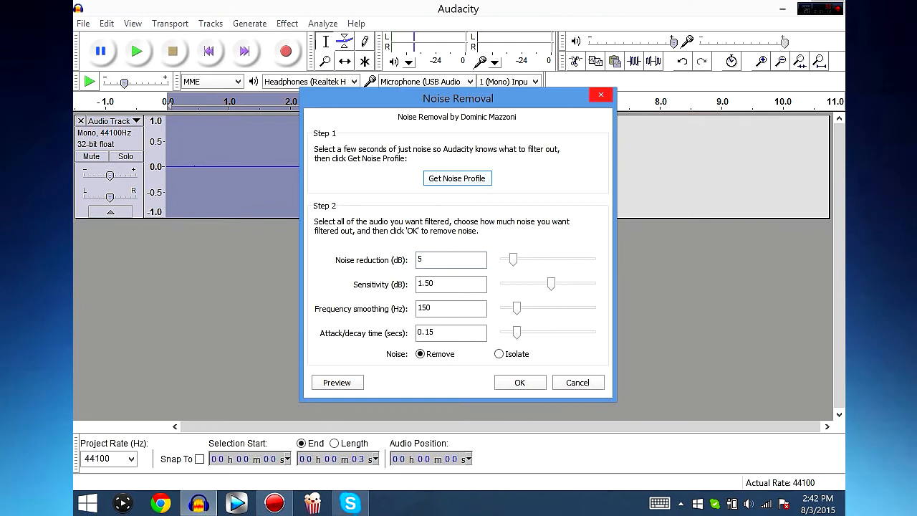
pyautogui.click(578, 382)
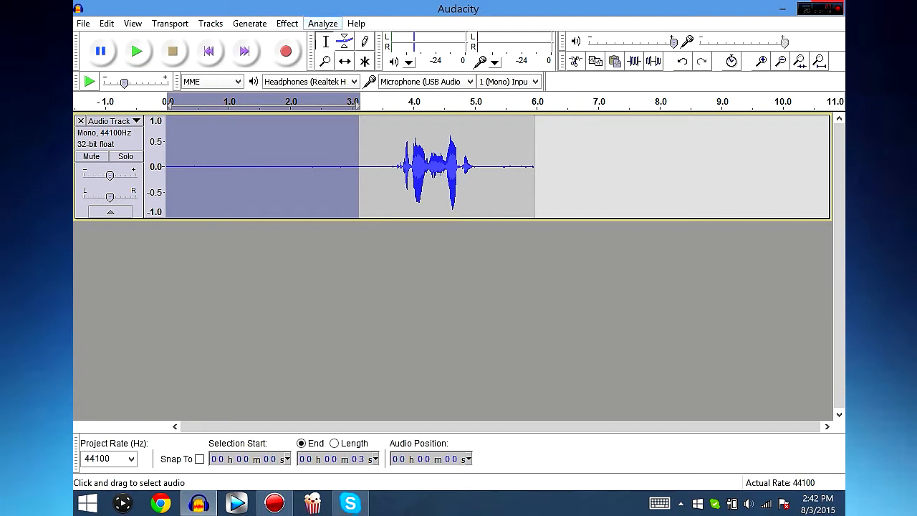
# Apply Noise Removal with 8 dB reduction, then select the entire recording.
pyautogui.click(287, 23)
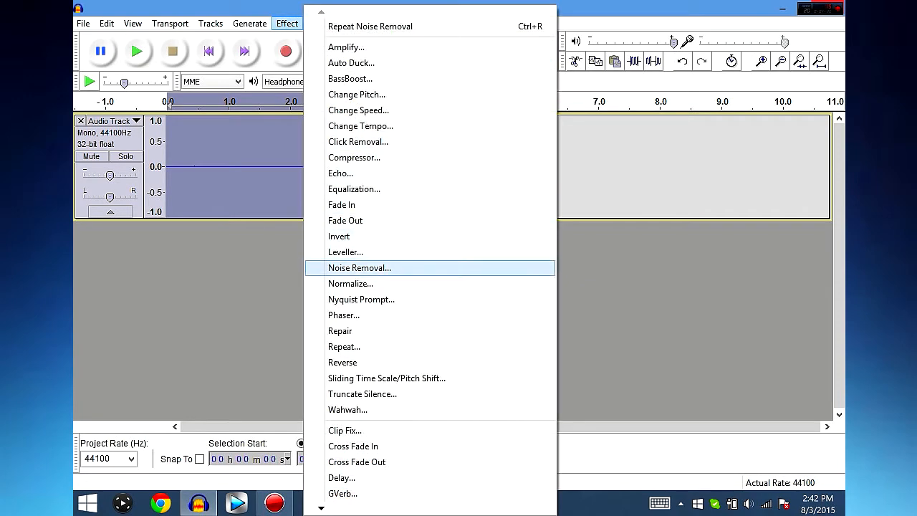
pyautogui.click(360, 267)
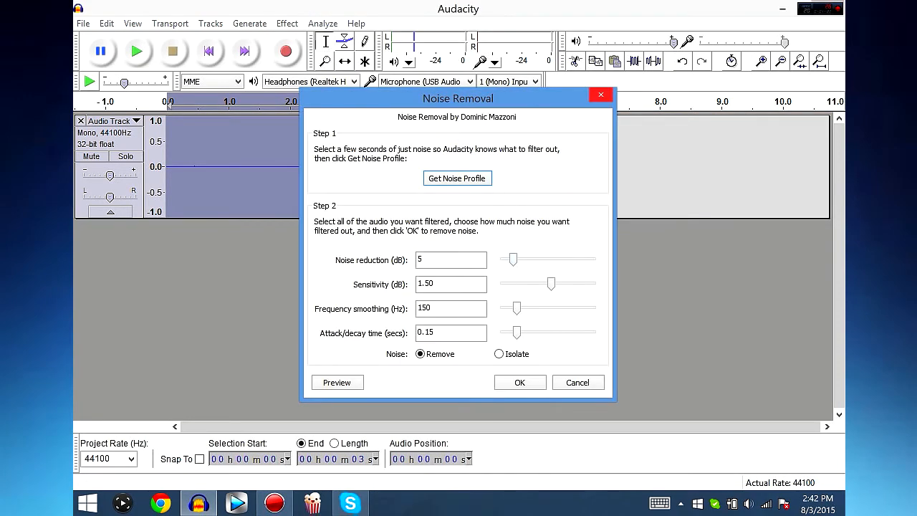
pyautogui.click(451, 259)
pyautogui.write('8')
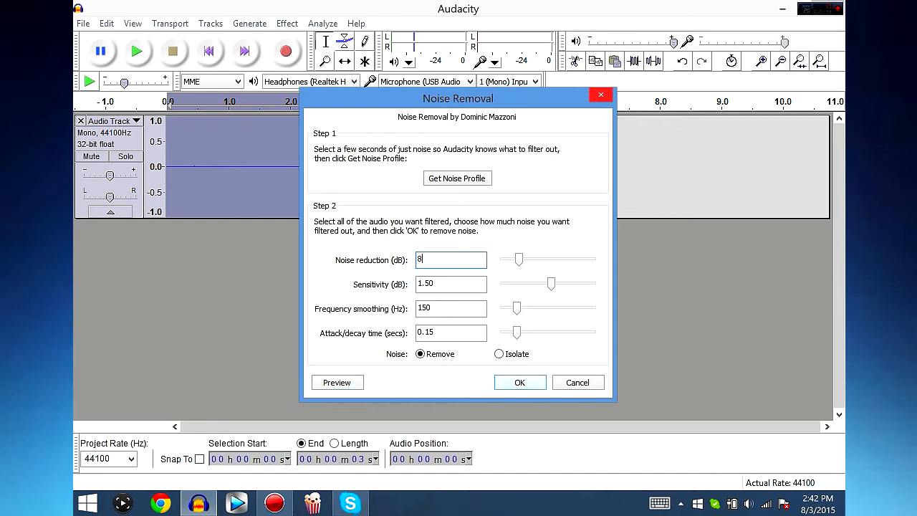
pyautogui.click(519, 382)
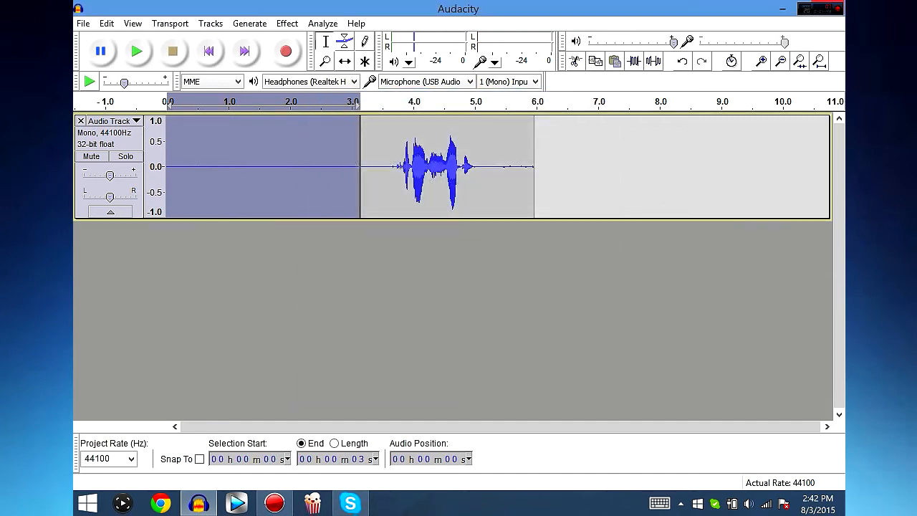
pyautogui.click(136, 51)
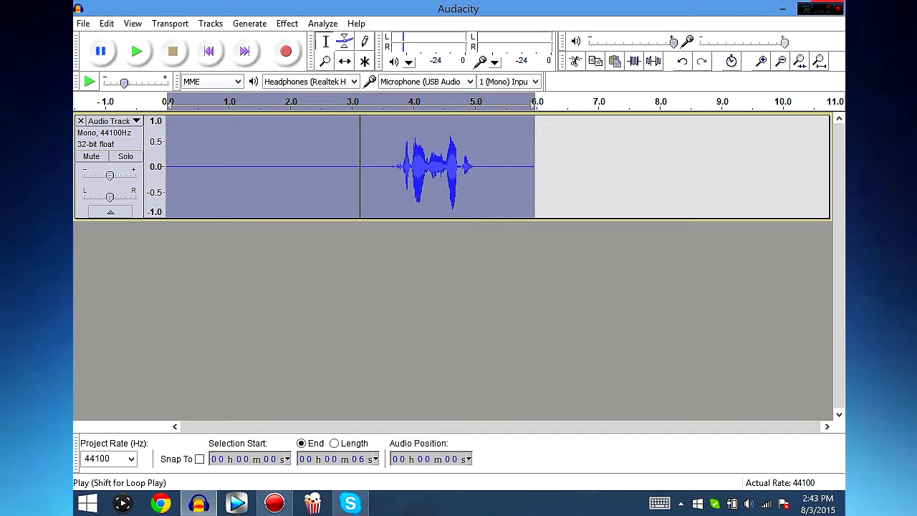
# Delete the silent opening seconds so the speech starts right away.
pyautogui.click(137, 51)
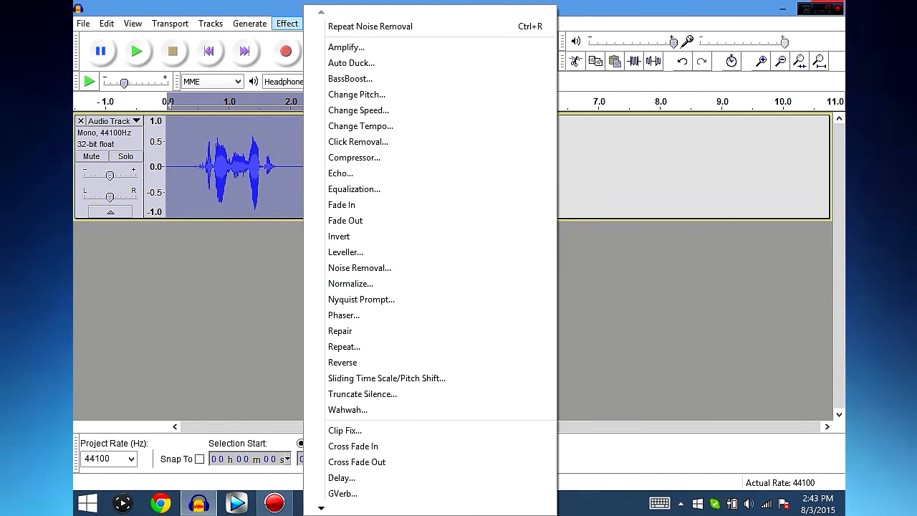
pyautogui.moveTo(338, 236)
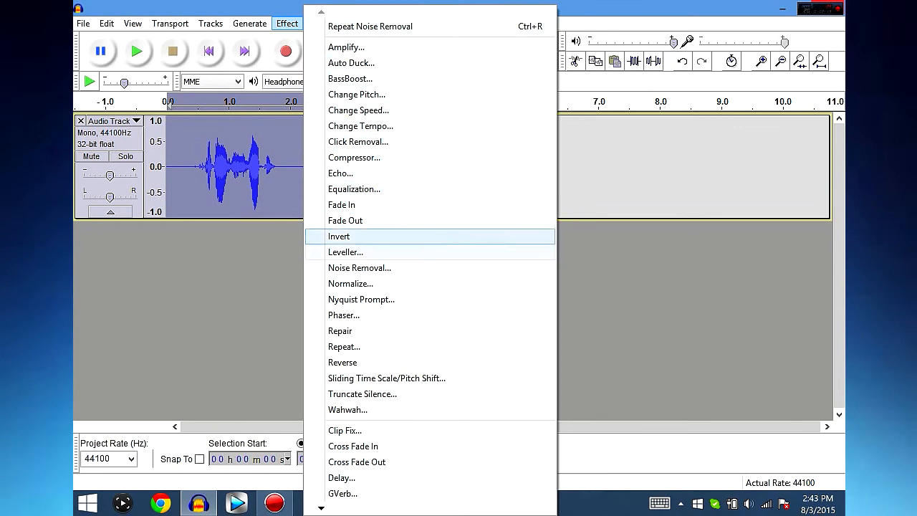
# Apply the Treble Boost equalization curve and play back the trimmed clip.
pyautogui.click(354, 189)
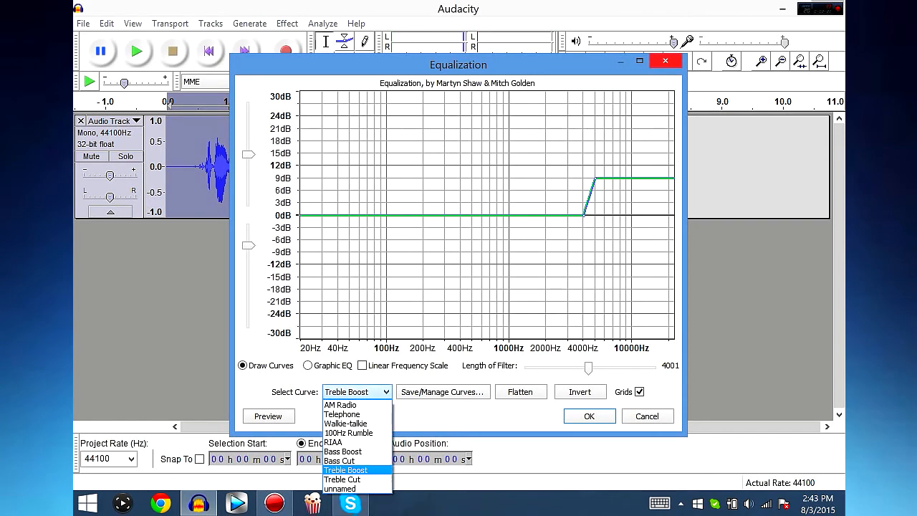
pyautogui.click(347, 470)
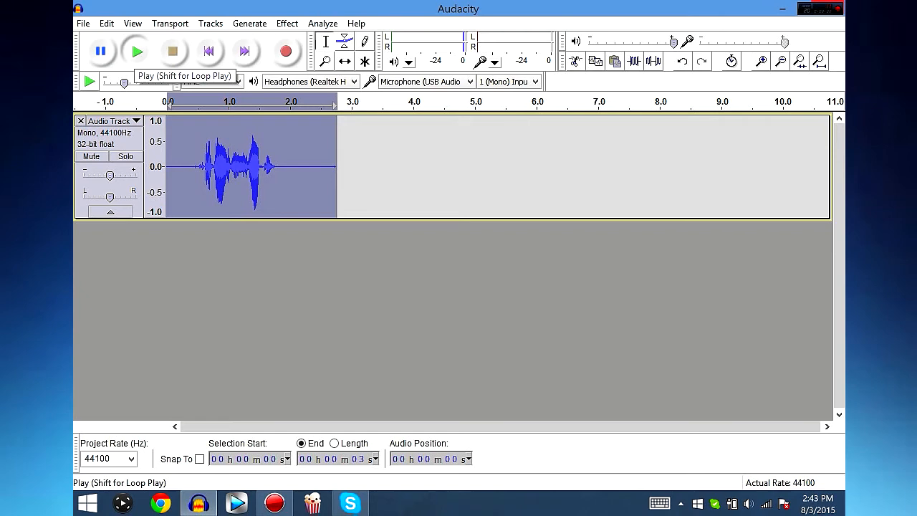
pyautogui.click(136, 51)
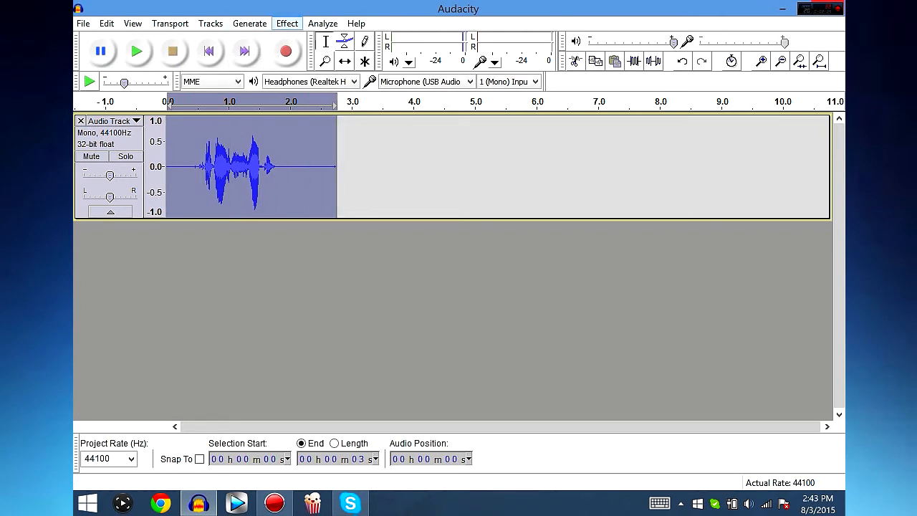
pyautogui.click(287, 23)
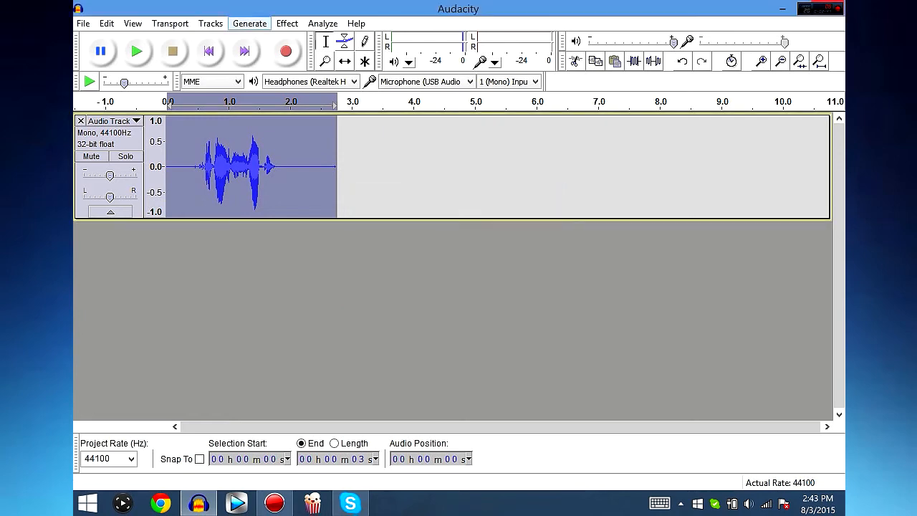
# Preview Bass Boost up to 36 dB, apply a 3 dB boost, and play the clip.
pyautogui.click(287, 23)
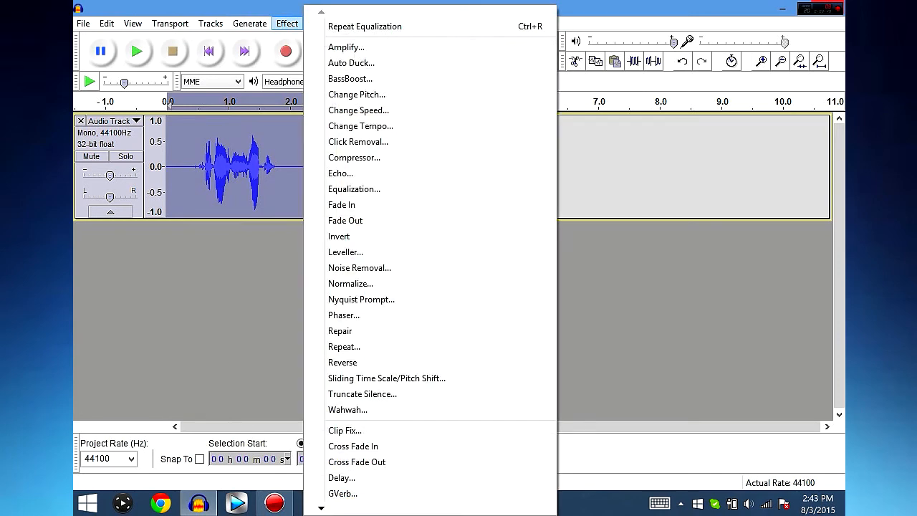
pyautogui.moveTo(357, 94)
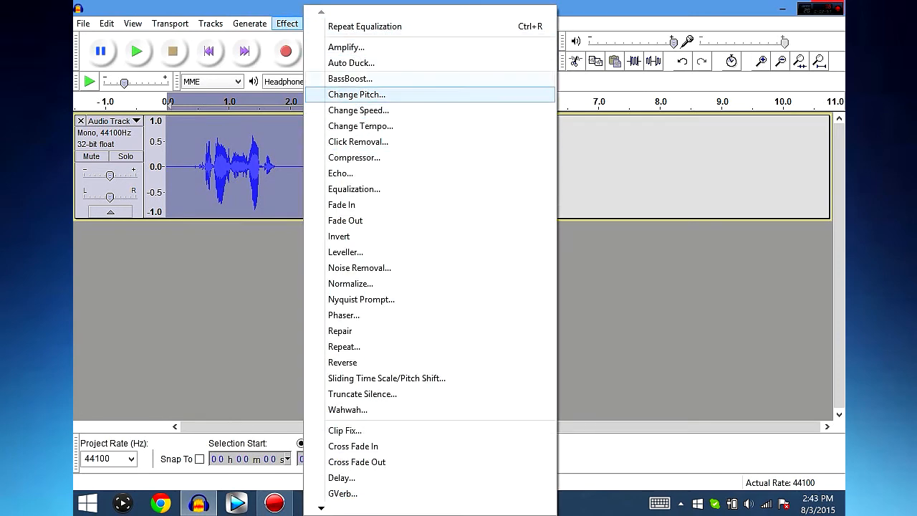
pyautogui.click(350, 78)
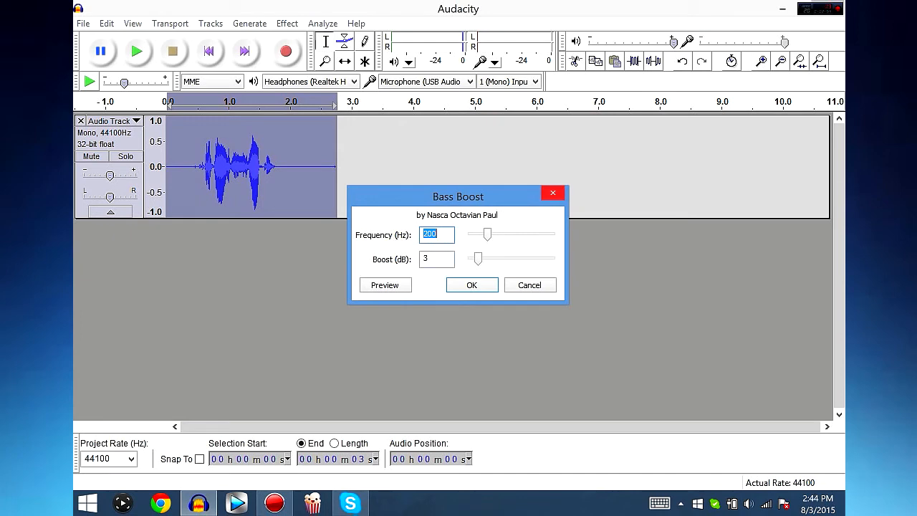
pyautogui.moveTo(458, 195); pyautogui.dragTo(473, 173)
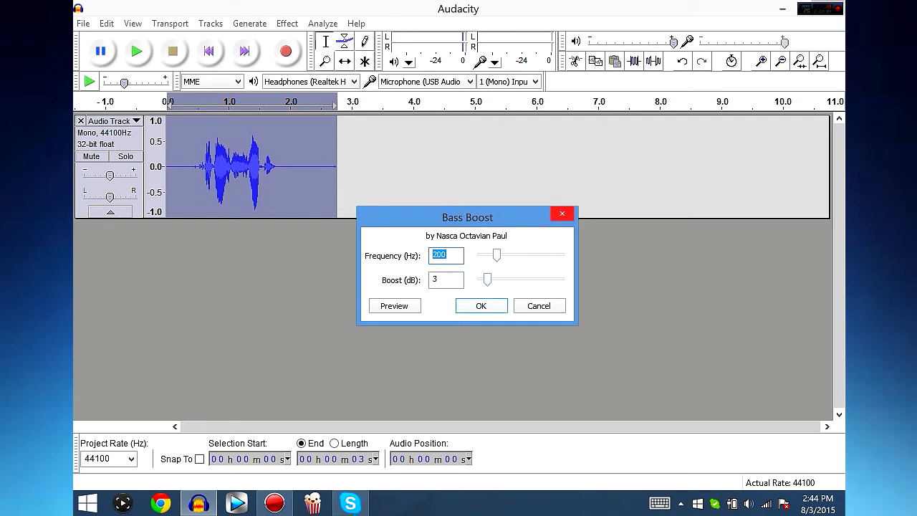
pyautogui.moveTo(487, 279); pyautogui.dragTo(503, 279)
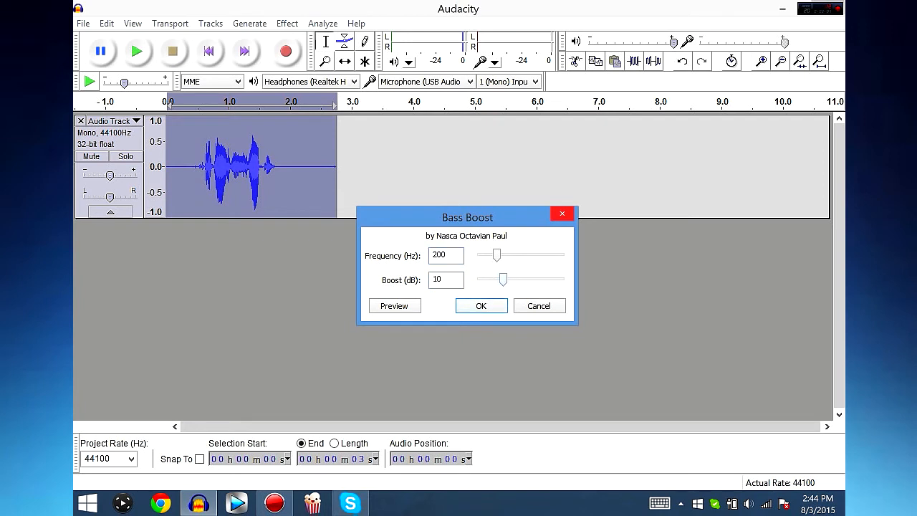
pyautogui.moveTo(503, 279); pyautogui.dragTo(561, 279)
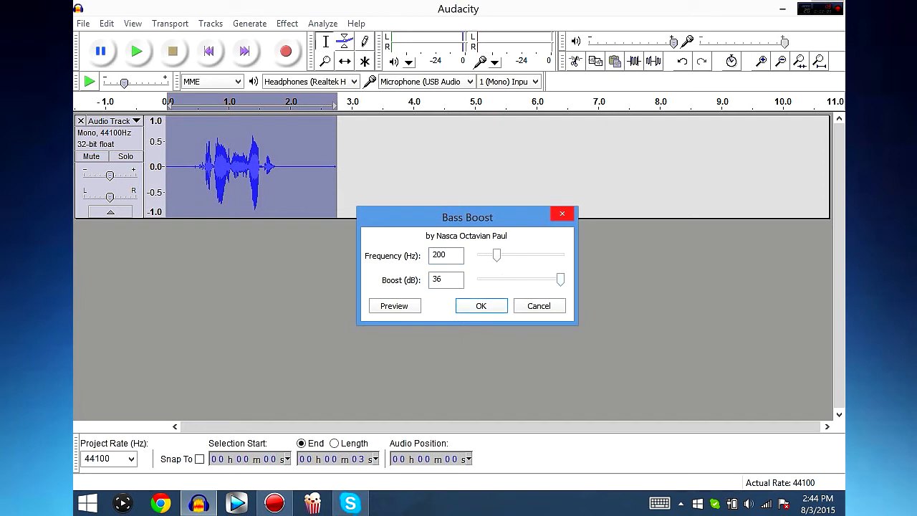
pyautogui.click(394, 305)
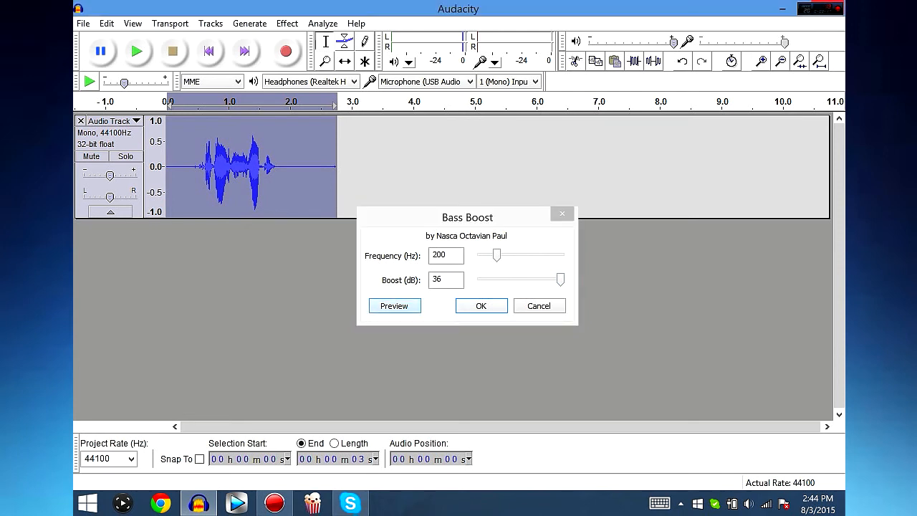
pyautogui.click(394, 305)
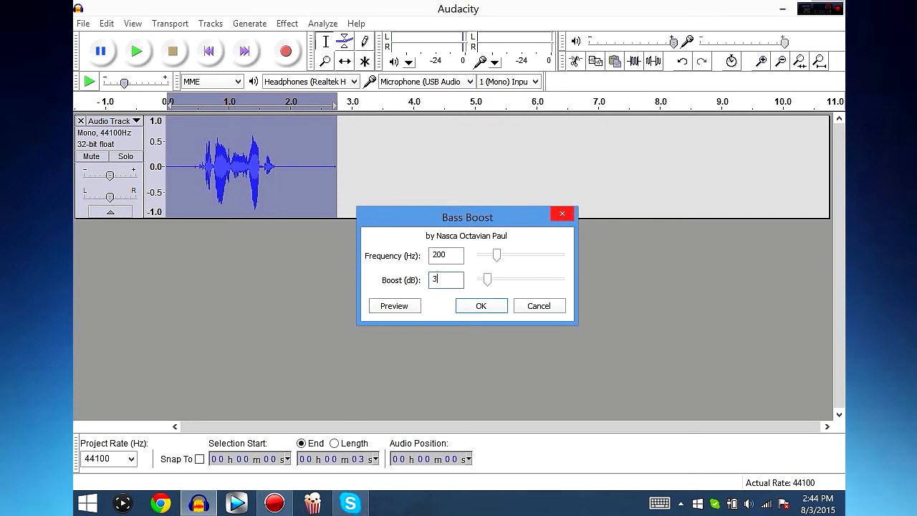
pyautogui.click(481, 306)
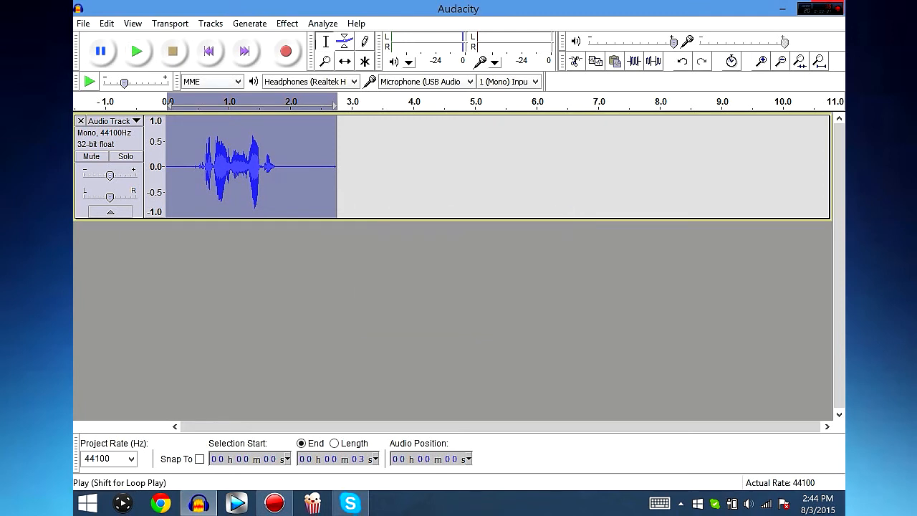
pyautogui.click(137, 50)
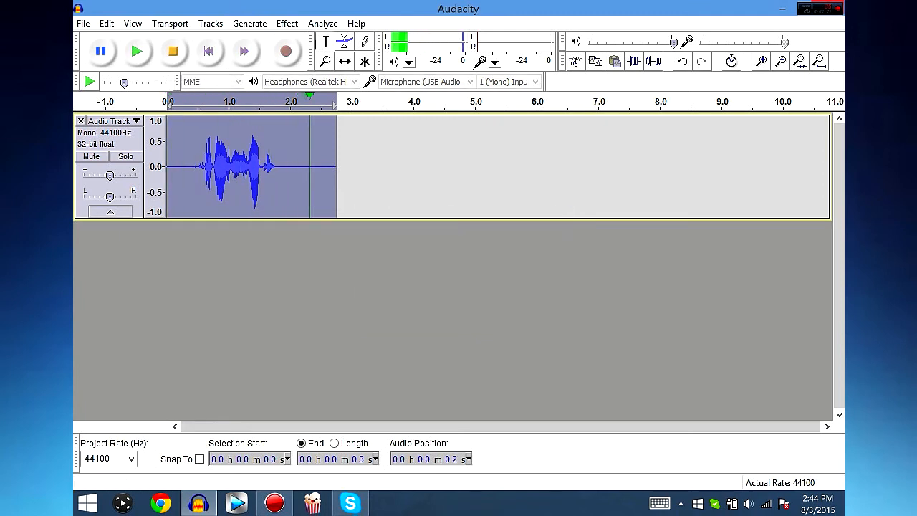
pyautogui.click(287, 23)
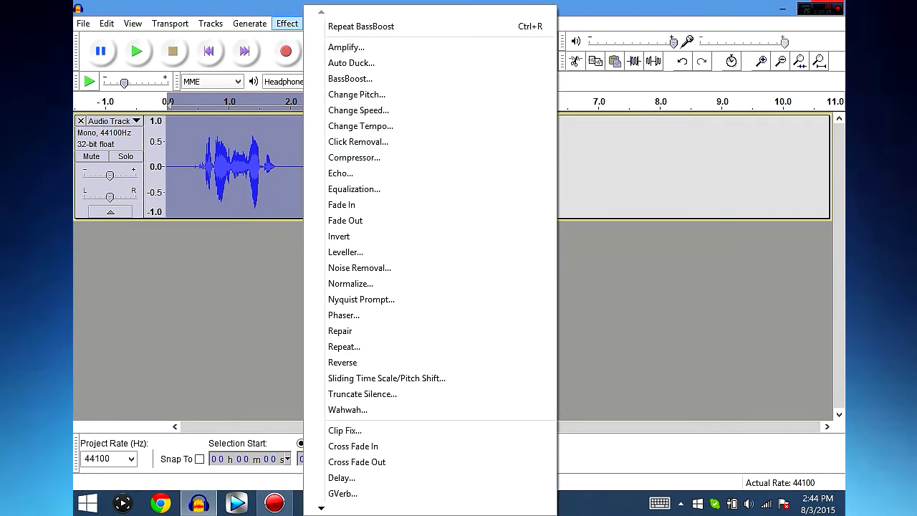
pyautogui.moveTo(351, 78)
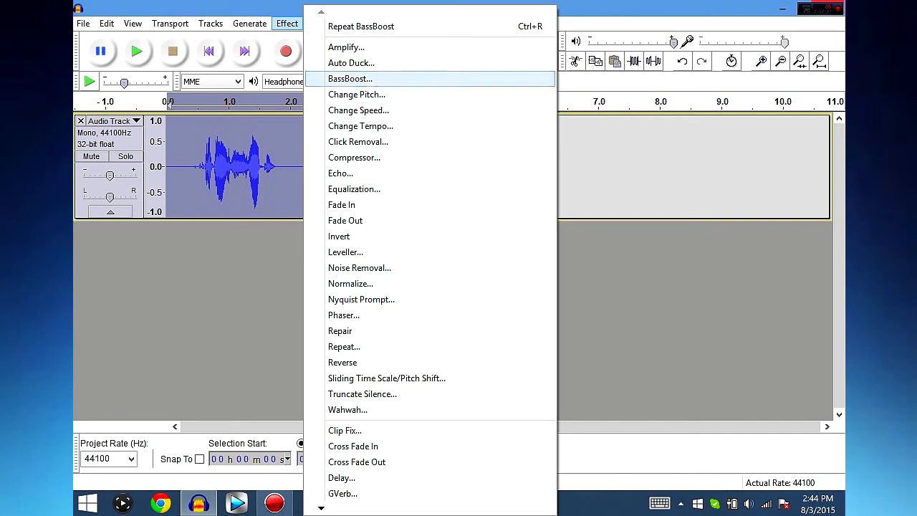
pyautogui.moveTo(340, 172)
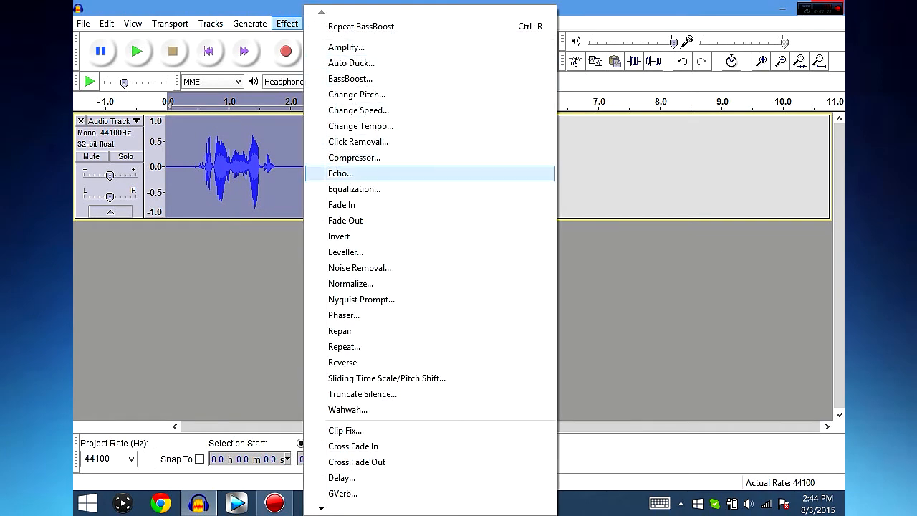
# Apply the Compressor with its default 2:1 ratio and play the compressed clip.
pyautogui.click(354, 157)
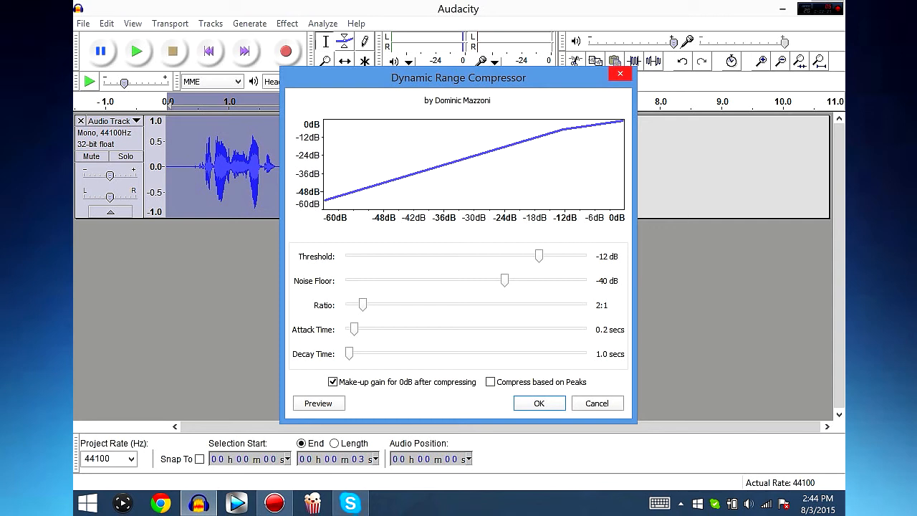
pyautogui.click(538, 403)
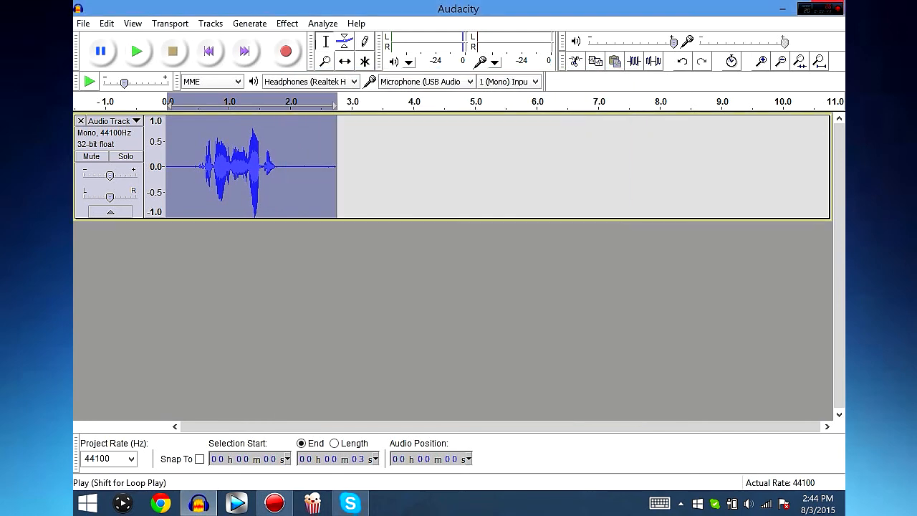
pyautogui.click(137, 51)
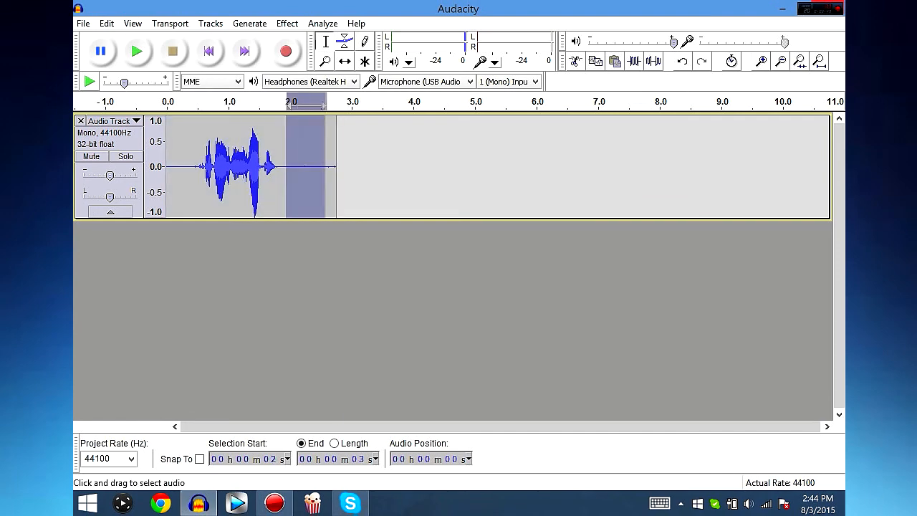
# Capture a new noise profile, apply 4 dB noise reduction to the whole clip, and play it.
pyautogui.click(287, 23)
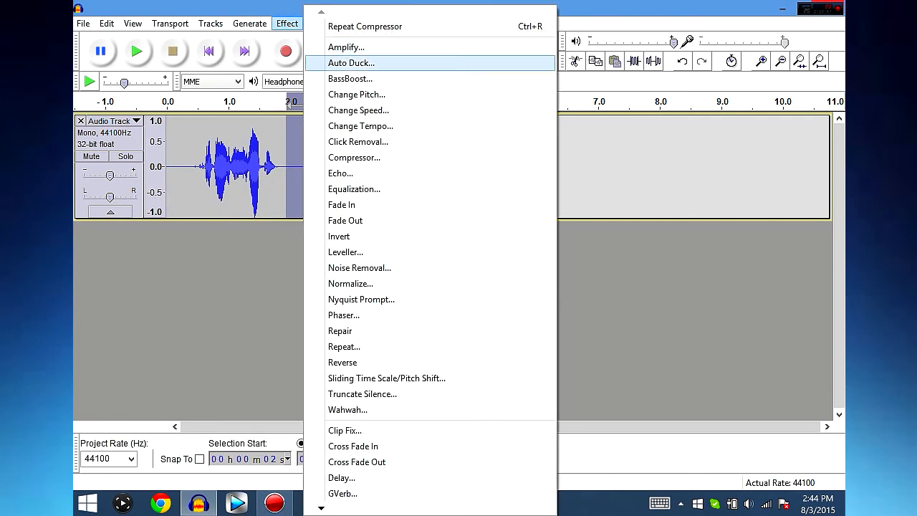
pyautogui.click(359, 267)
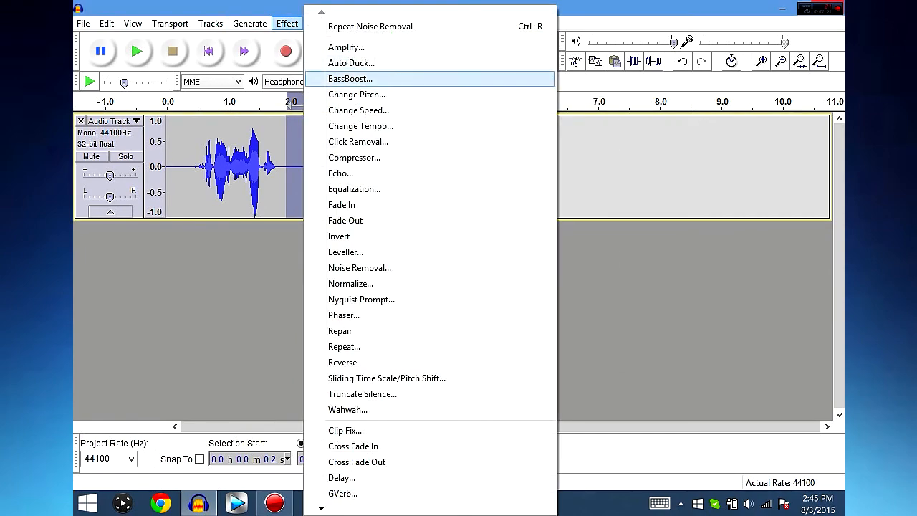
pyautogui.click(359, 267)
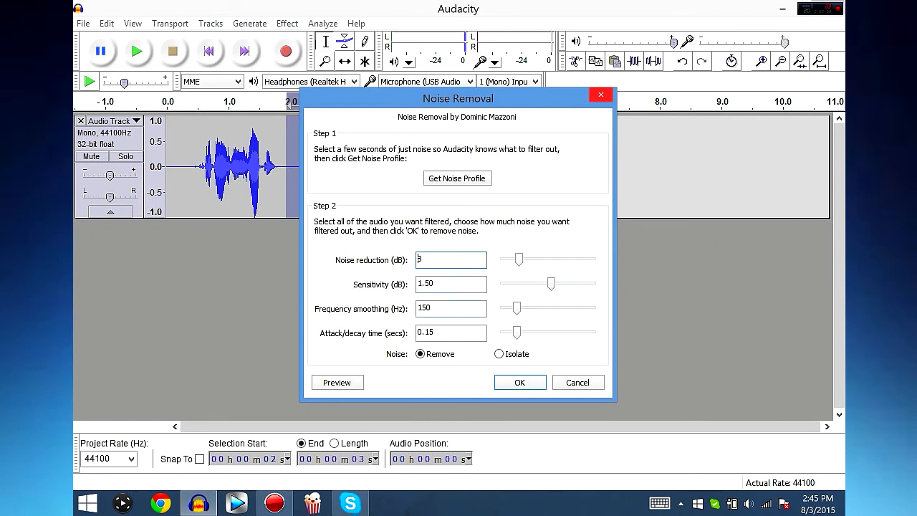
pyautogui.write('4')
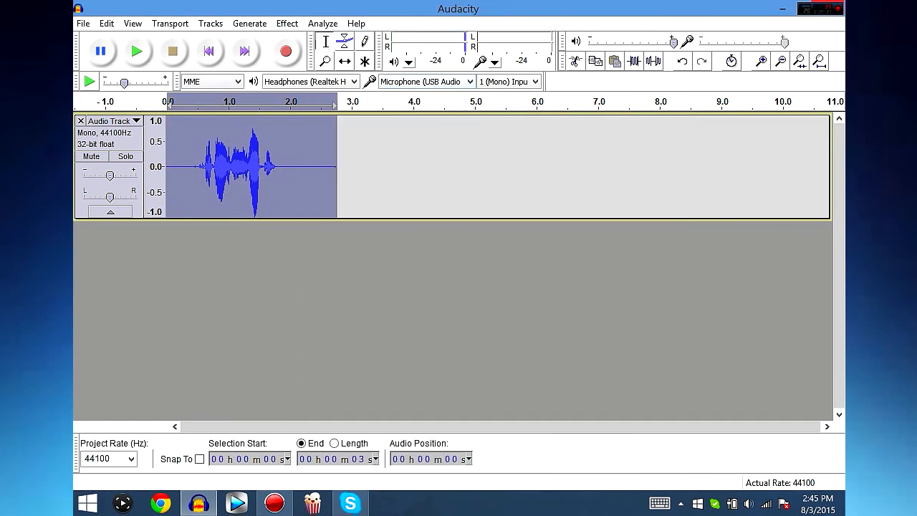
pyautogui.click(137, 50)
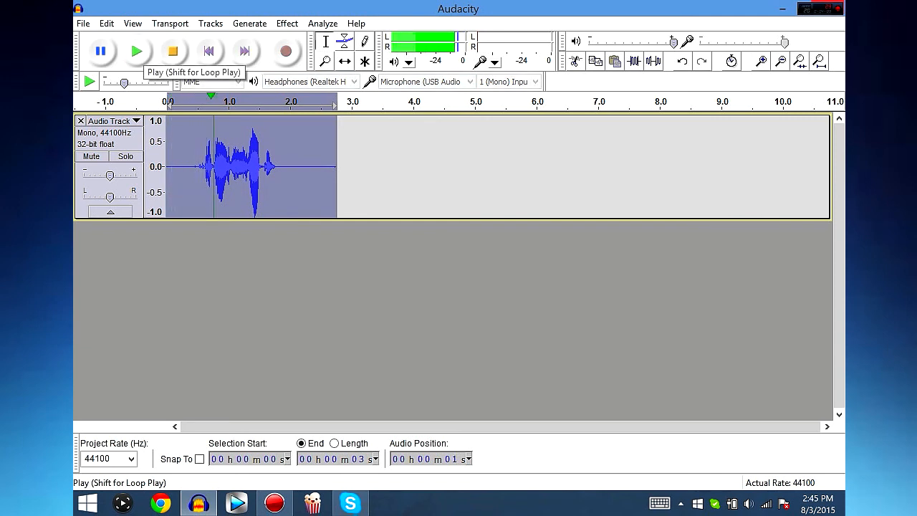
pyautogui.click(136, 51)
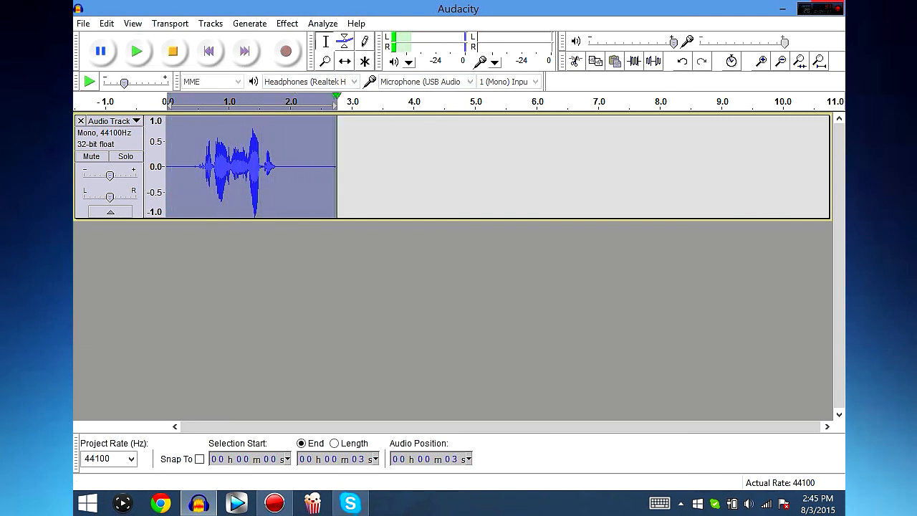